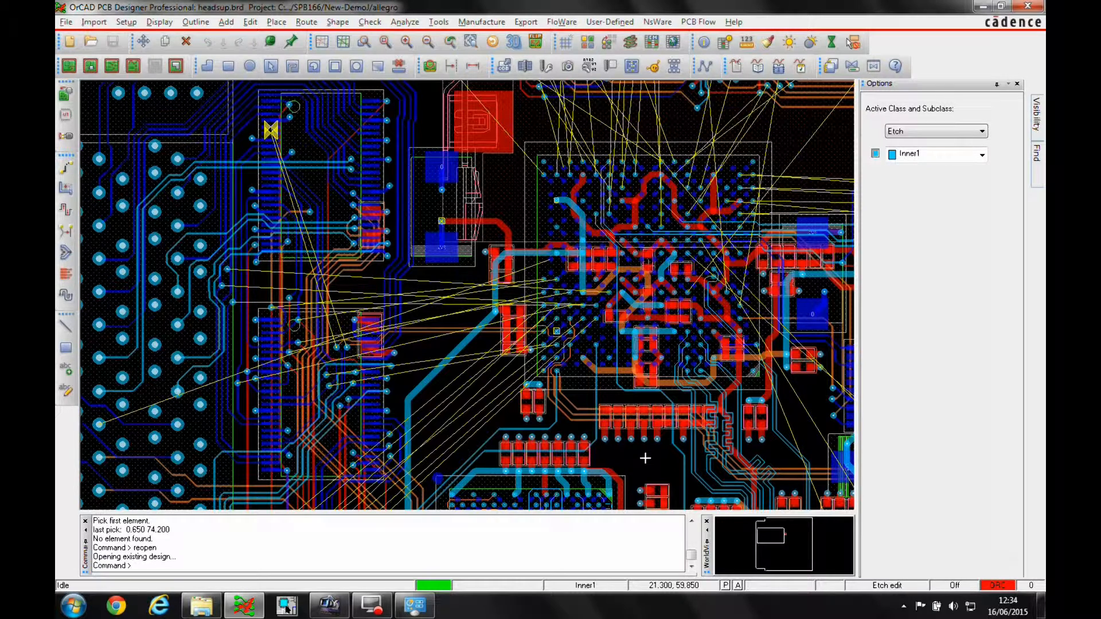
# - In Constraint Manager, view the Min/Max and Relative Propagation Delay worksheets, then Differential Pair
pyautogui.click(651, 43)
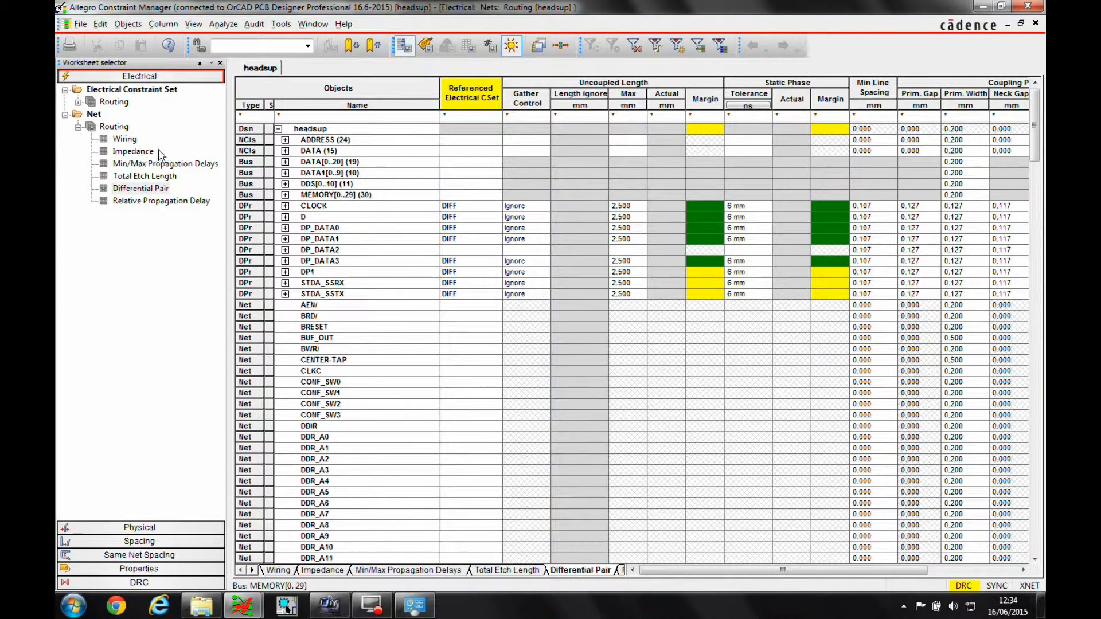
pyautogui.click(165, 162)
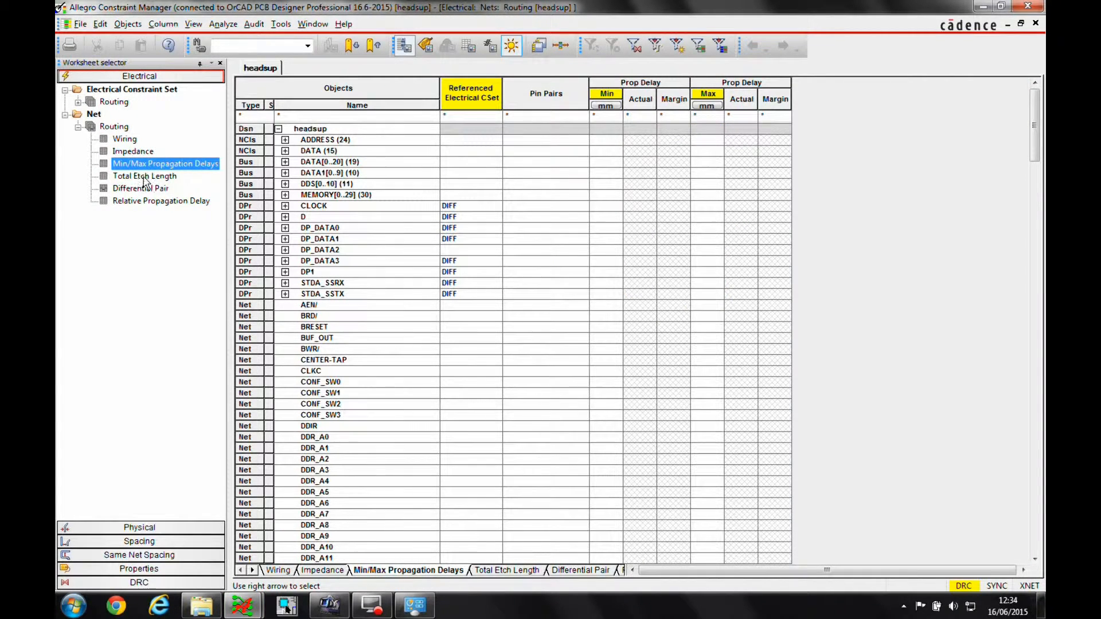
pyautogui.click(161, 200)
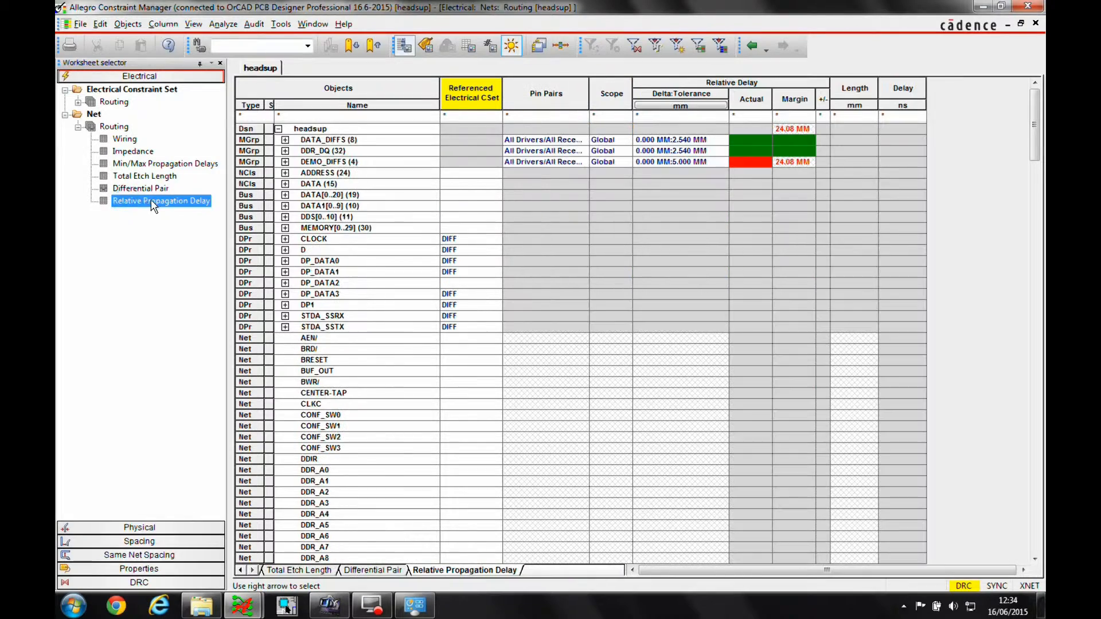
pyautogui.click(141, 189)
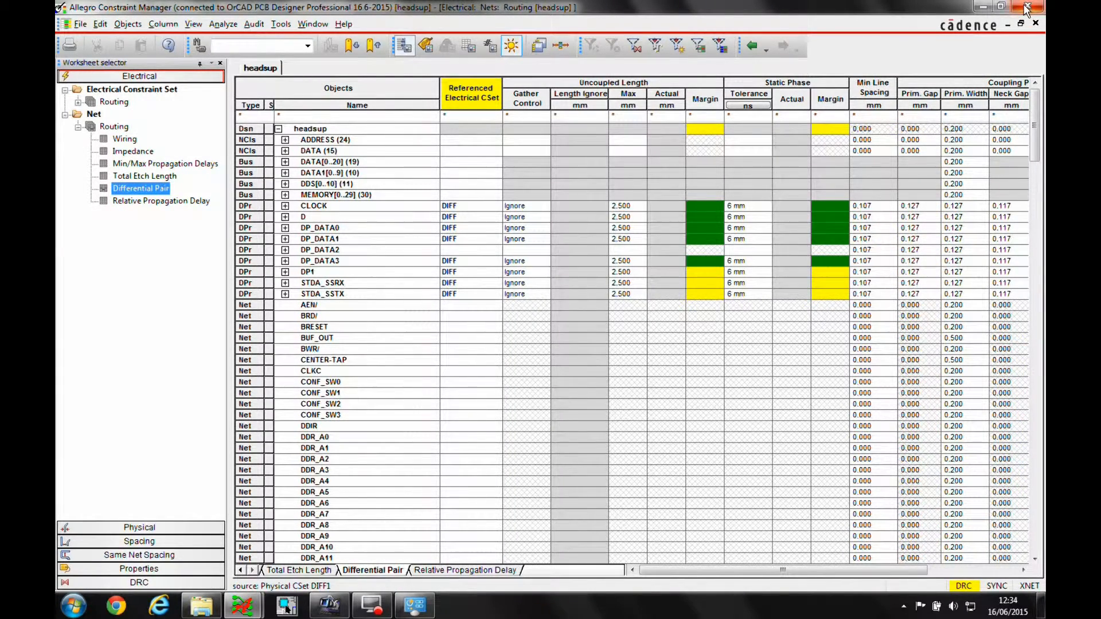
# - Close Constraint Manager and route the DIFF1 pair while watching its timing meters, then end routing
pyautogui.click(285, 605)
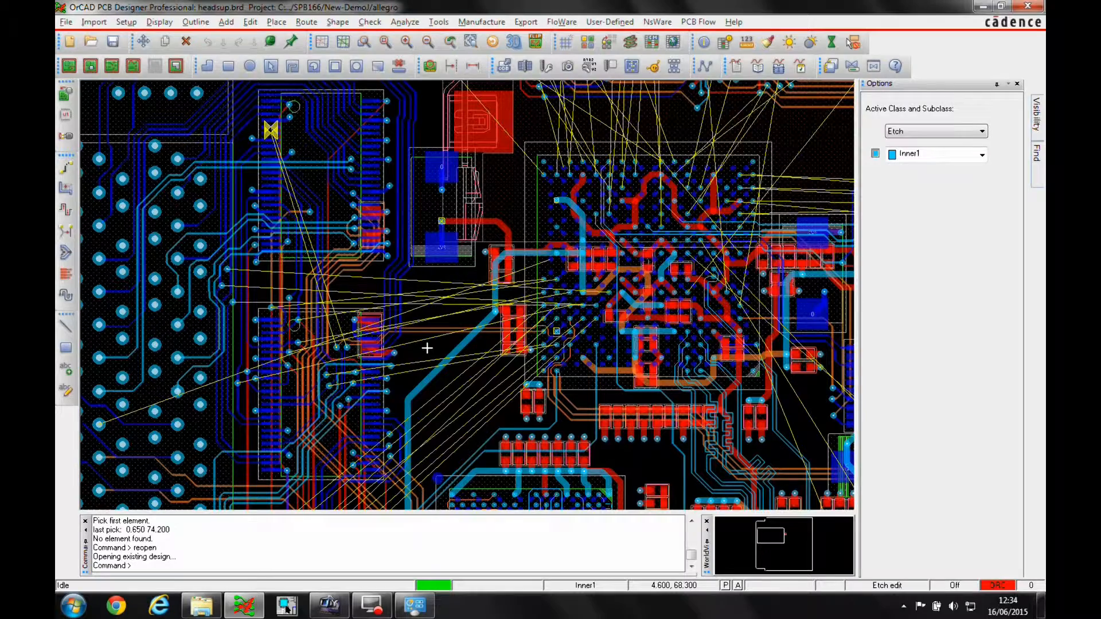
pyautogui.moveTo(272, 148)
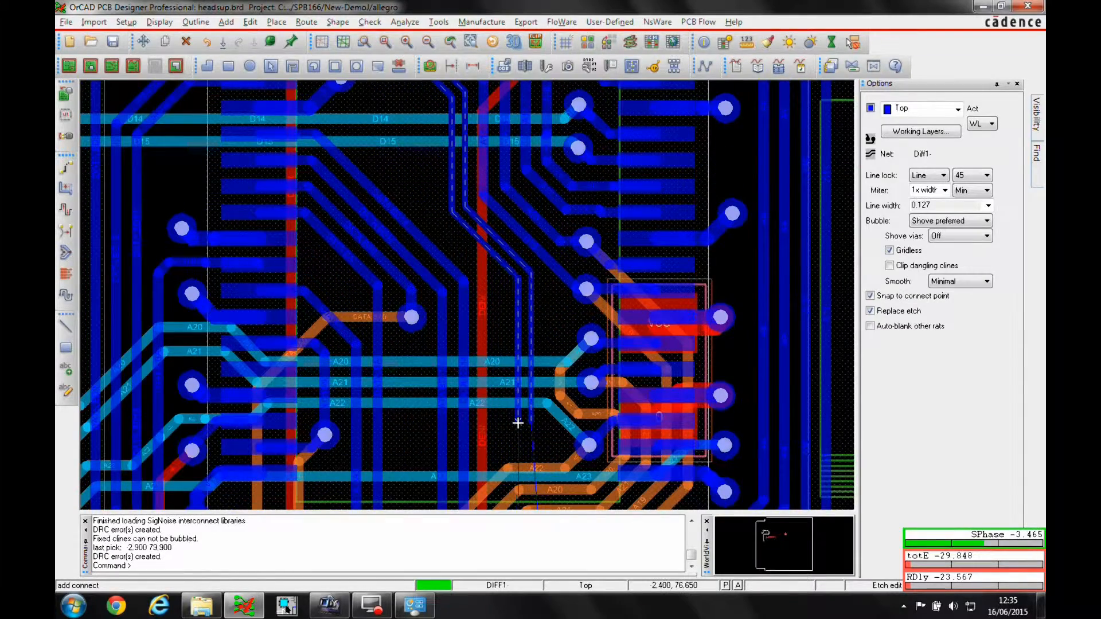
pyautogui.rightClick(519, 423)
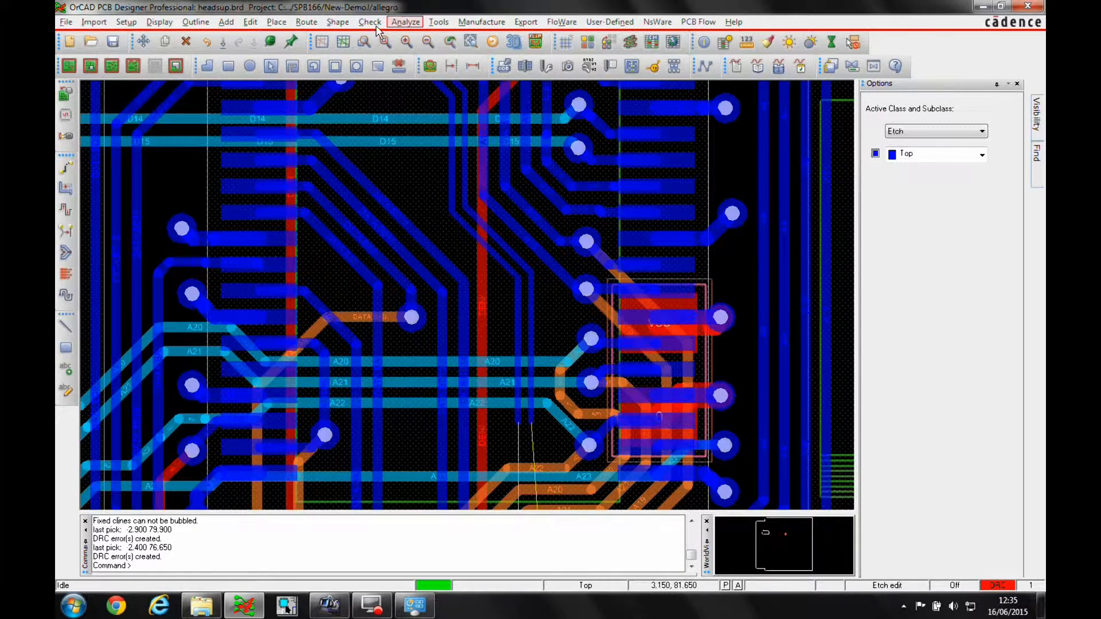
# - Clear allegro_dynam_timing_fixedpos under User Preferences Route > Connect and confirm
pyautogui.click(125, 22)
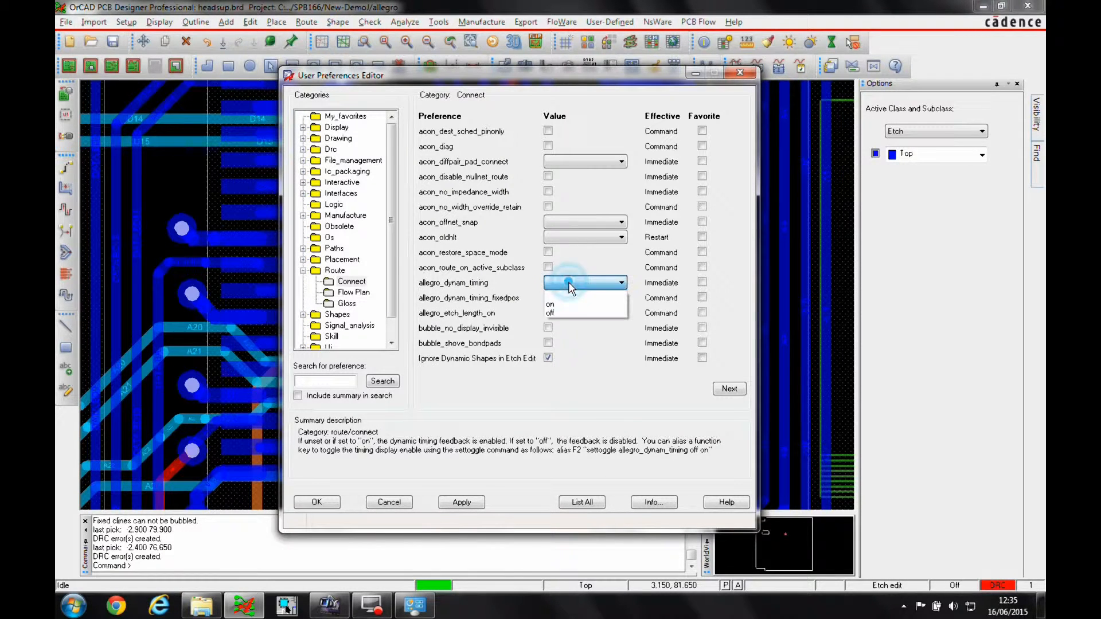
pyautogui.click(548, 297)
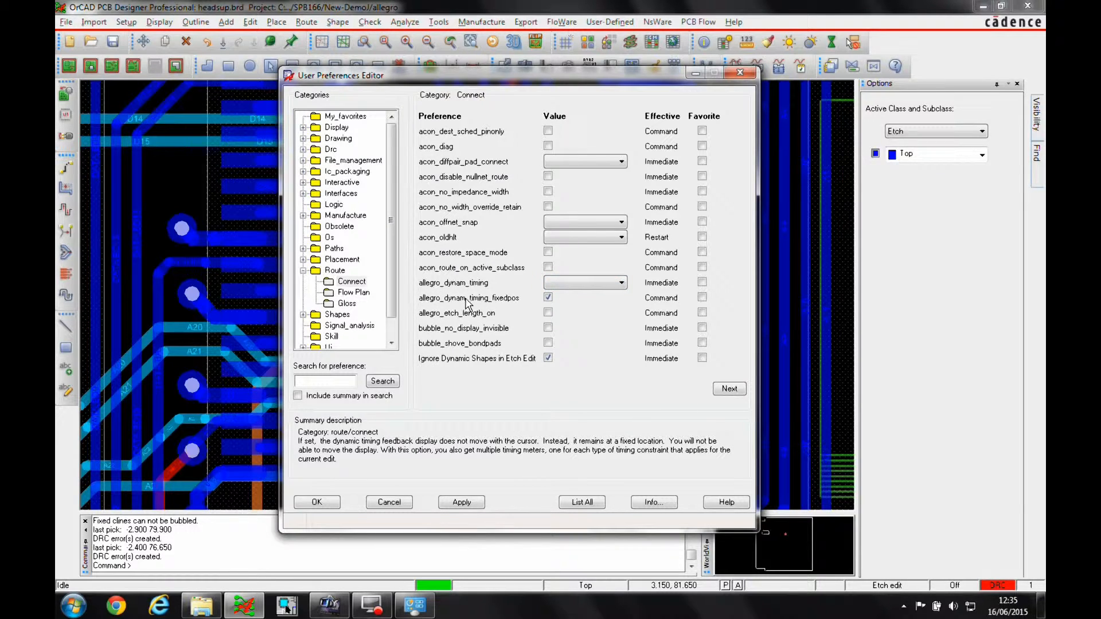
pyautogui.click(548, 297)
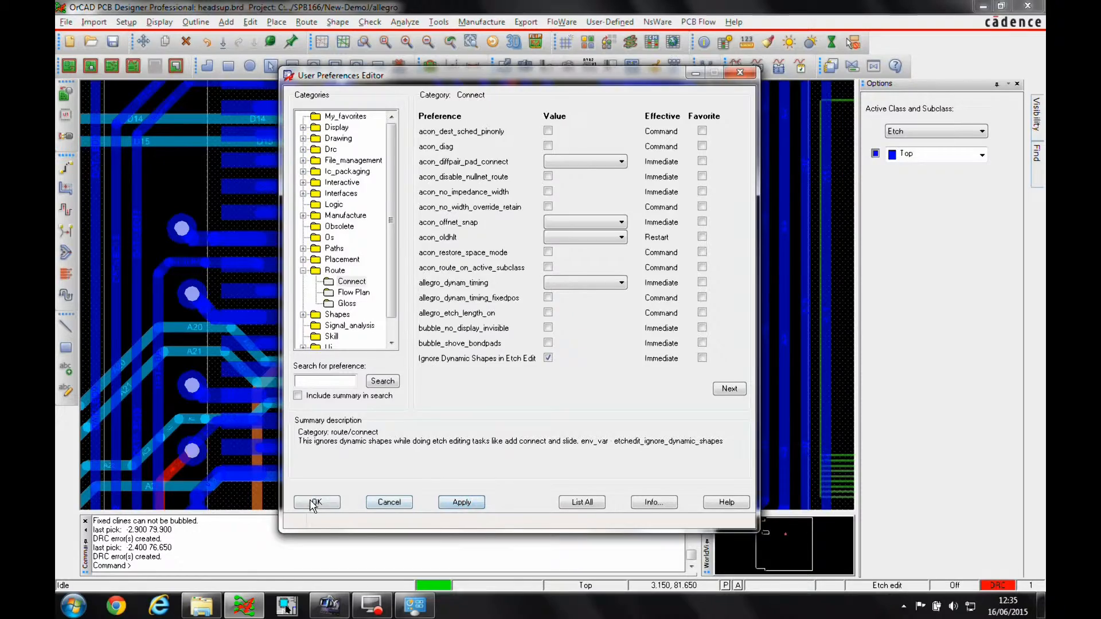
pyautogui.click(316, 503)
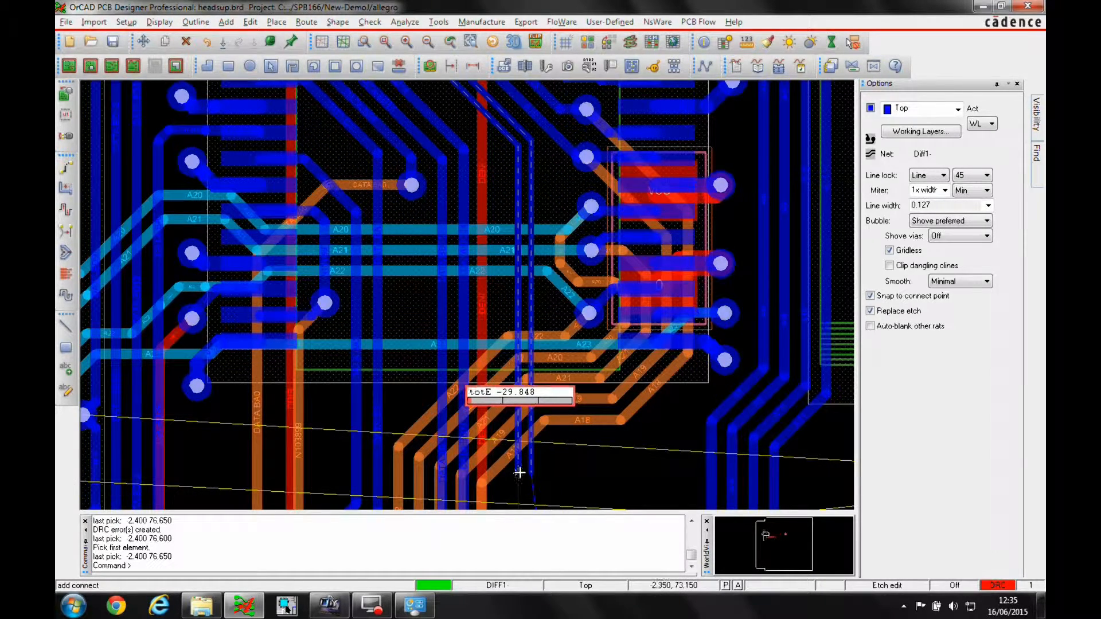
# - Stop the DIFF1 test route, re-enable allegro_dynam_timing_fixedpos, and confirm
pyautogui.rightClick(520, 473)
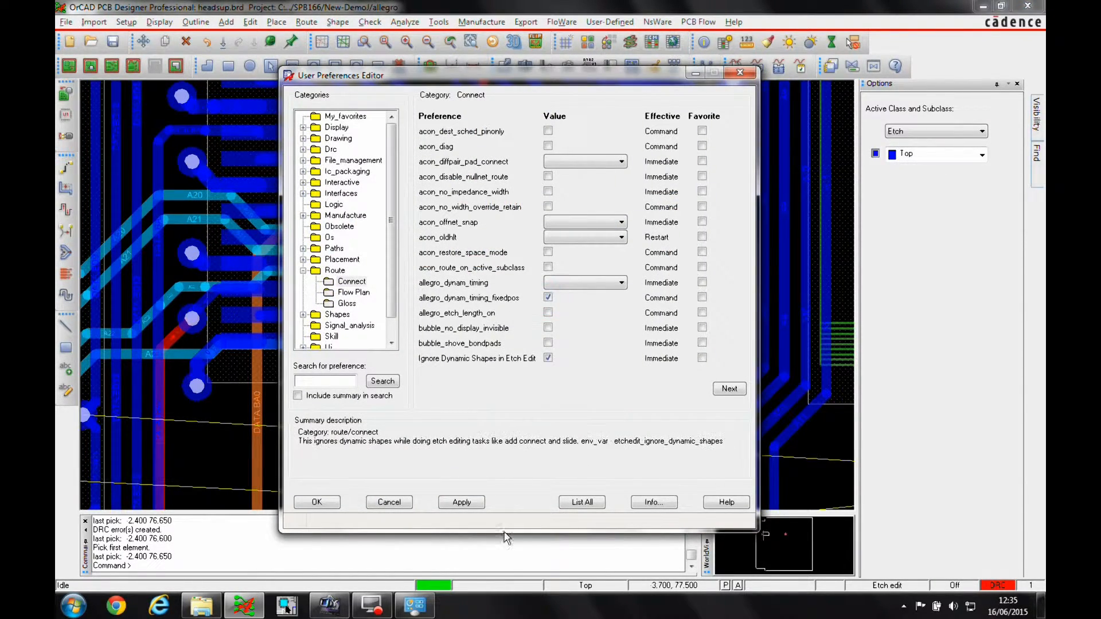
pyautogui.click(317, 502)
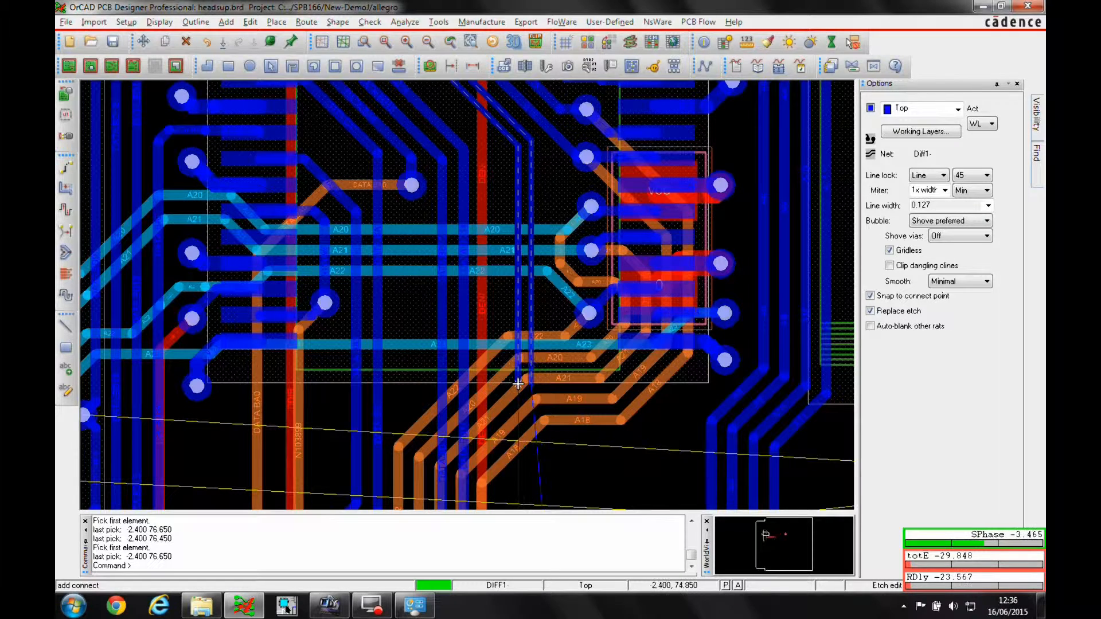
# - Route DIFF1 with fixed SPhase, totE and RDly meters, then bring up choices to cancel
pyautogui.rightClick(518, 384)
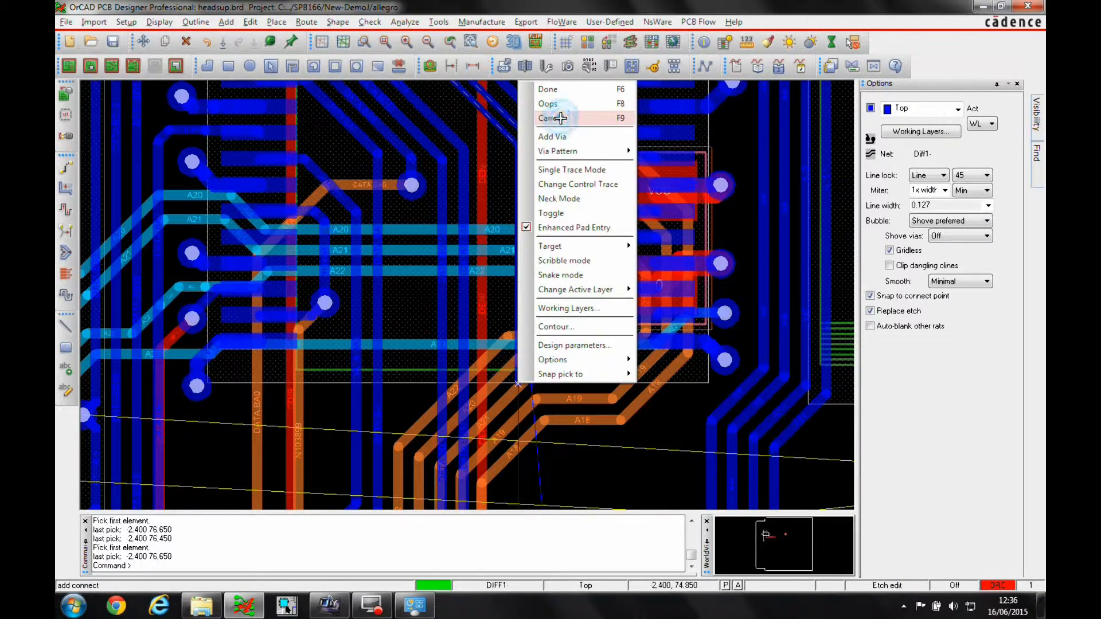